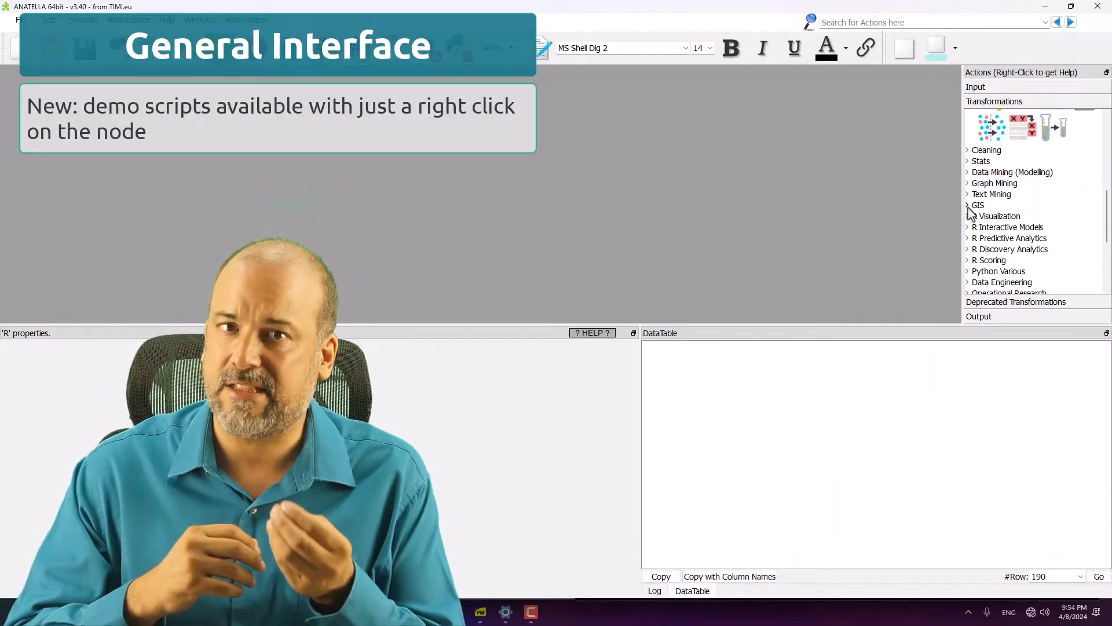
# Step: Browse to the Documents folder listing the model report files for linking
pyautogui.click(998, 216)
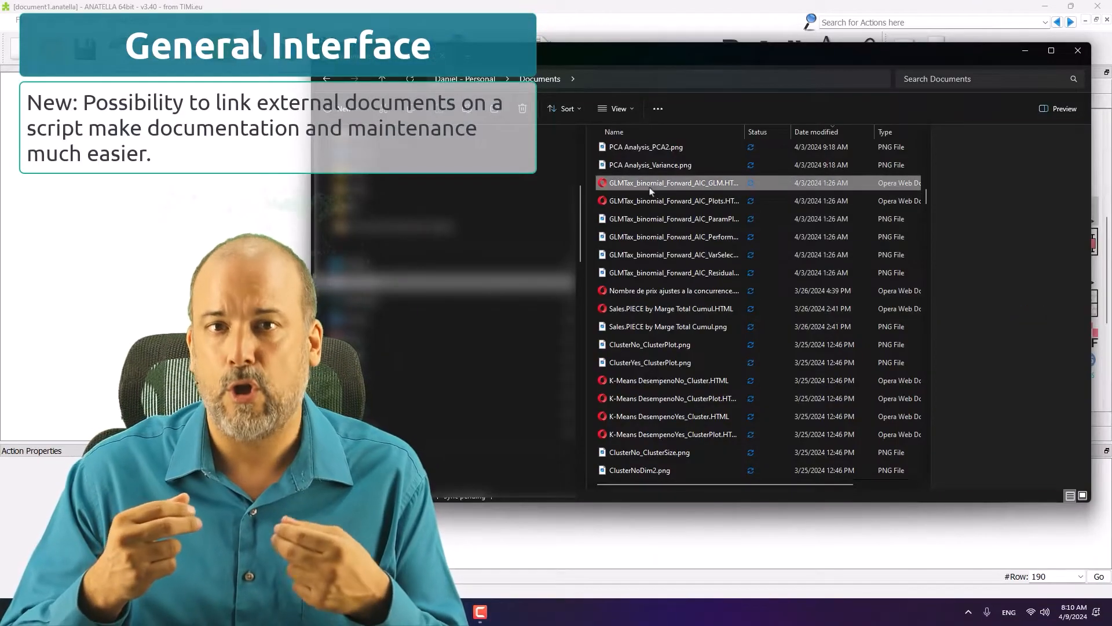
pyautogui.rightClick(671, 182)
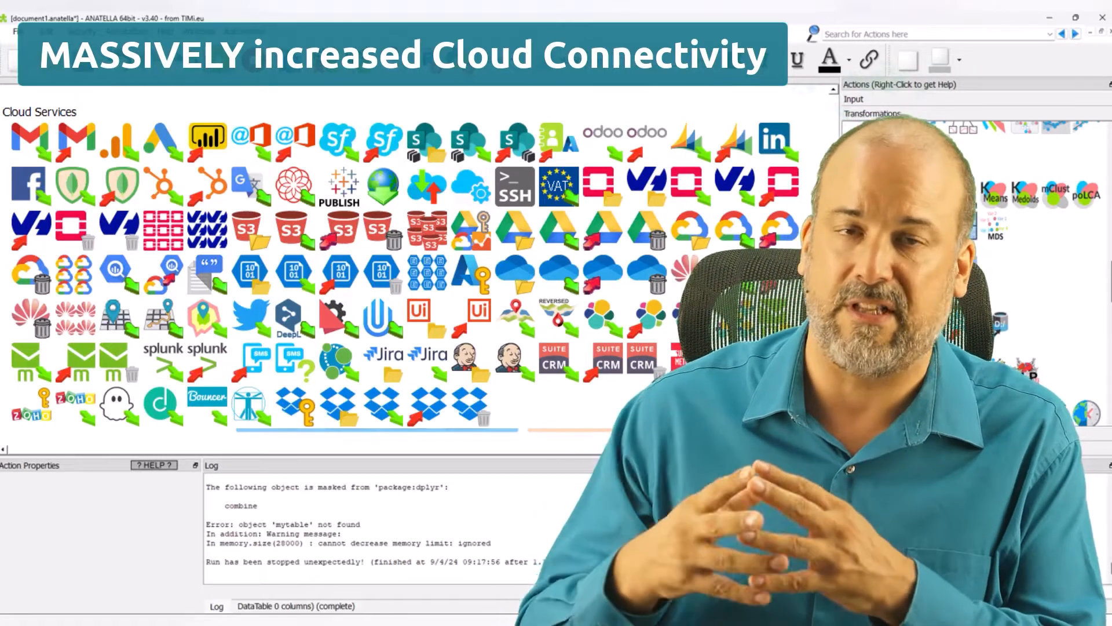
# Step: Expand the Cloud Services category in the Actions panel to show every connector
pyautogui.click(20, 20)
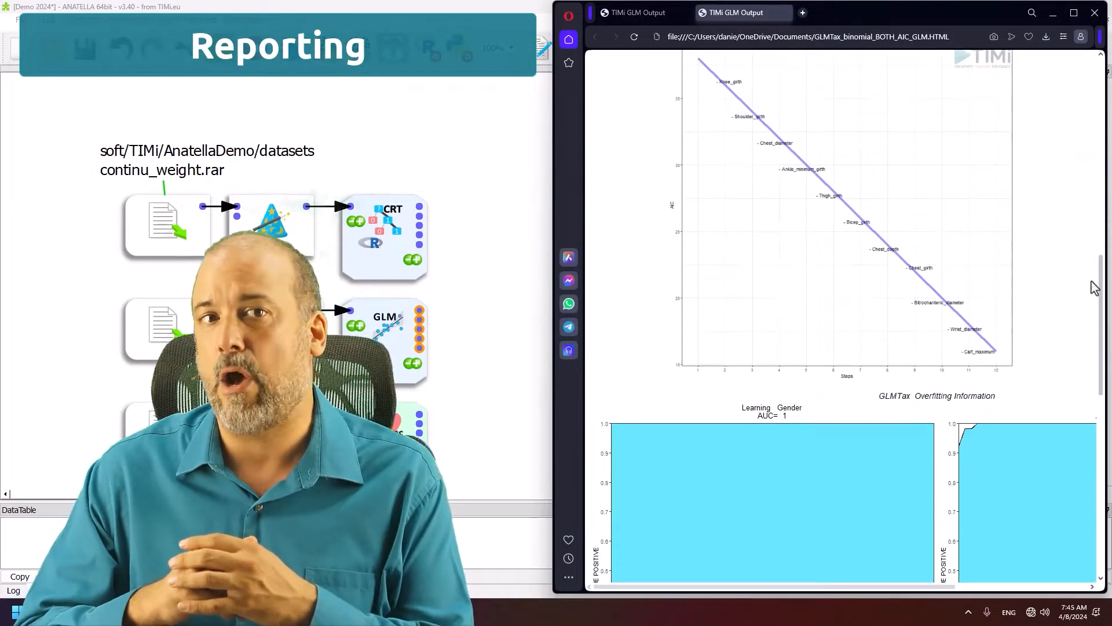
# Step: Scroll the rPart HTML report down through the Classification tables and decision tree
pyautogui.scroll(-3)
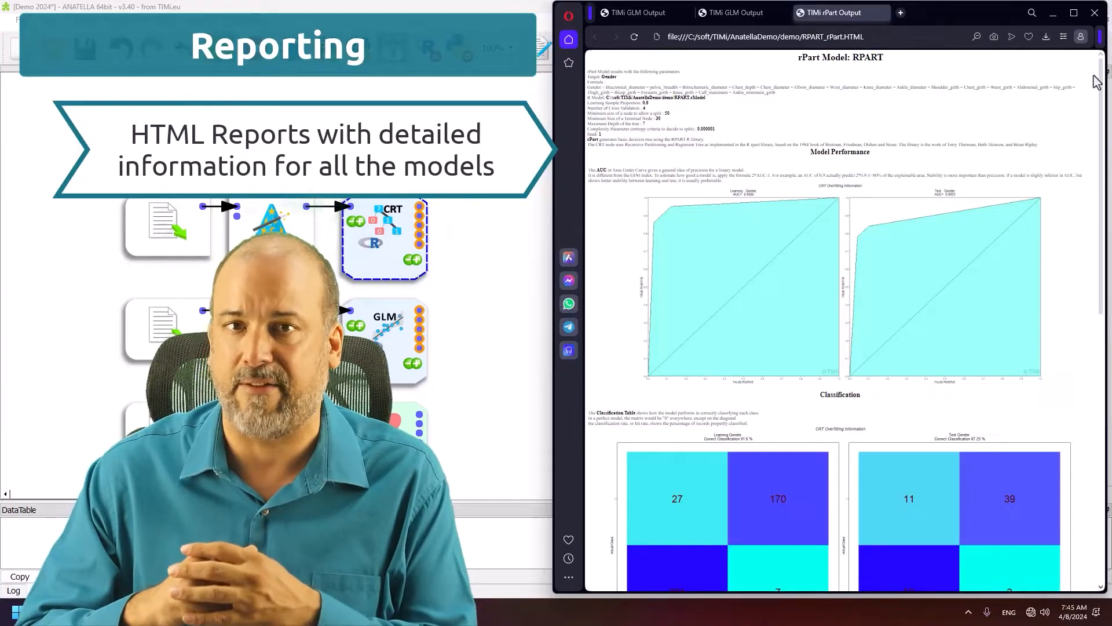
pyautogui.scroll(-3)
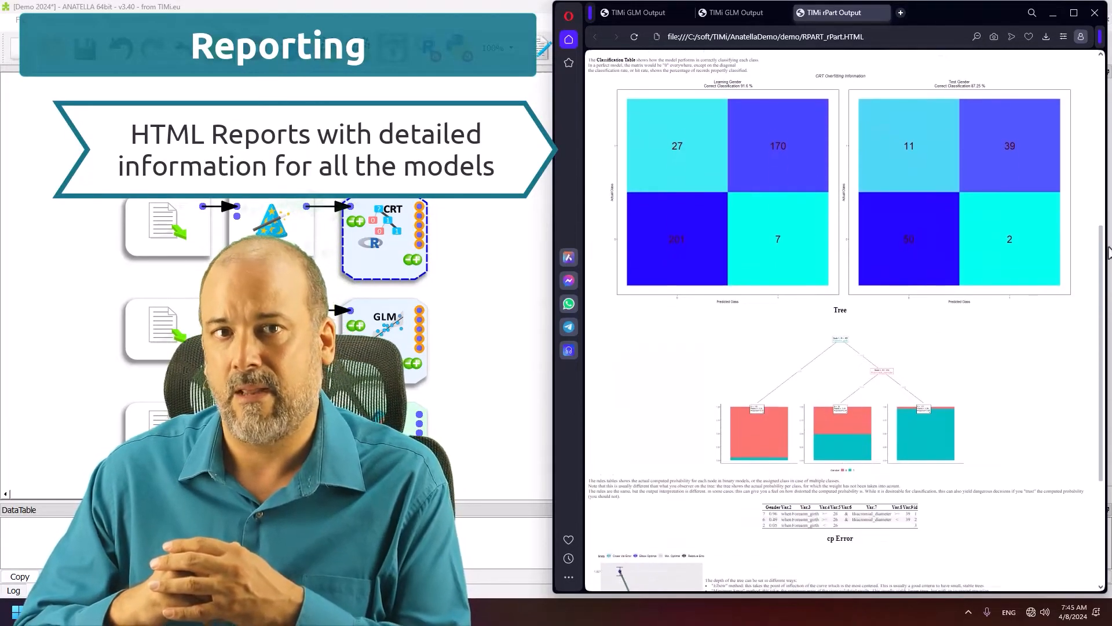
pyautogui.scroll(-3)
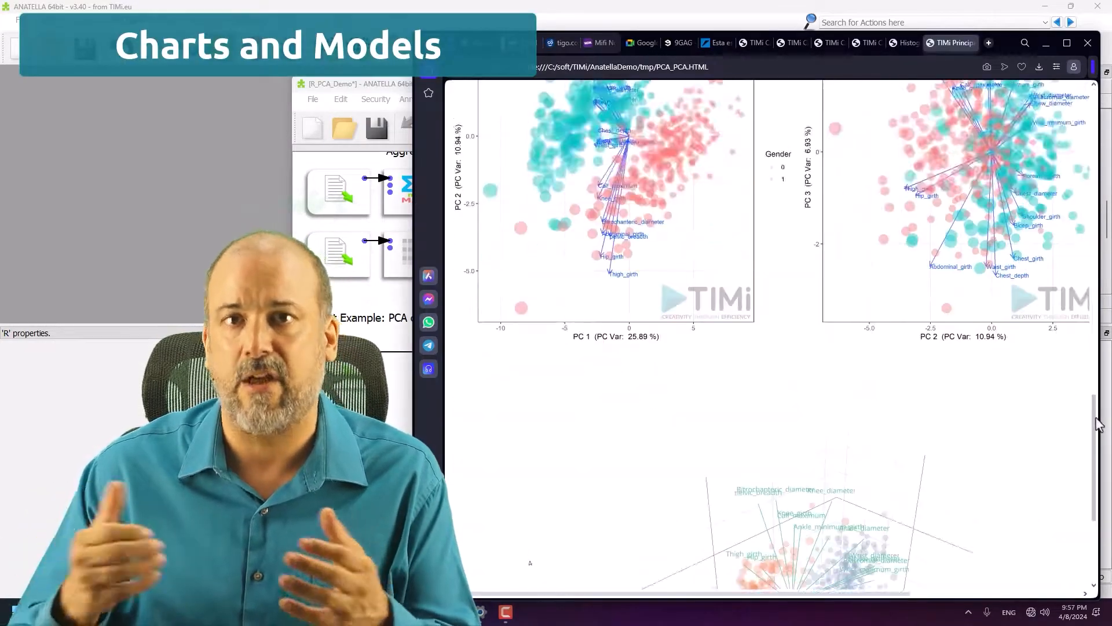
# Step: Scroll the PCA report from the PC1/PC2 biplot to the PC2/PC3 biplot by Gender
pyautogui.scroll(-3)
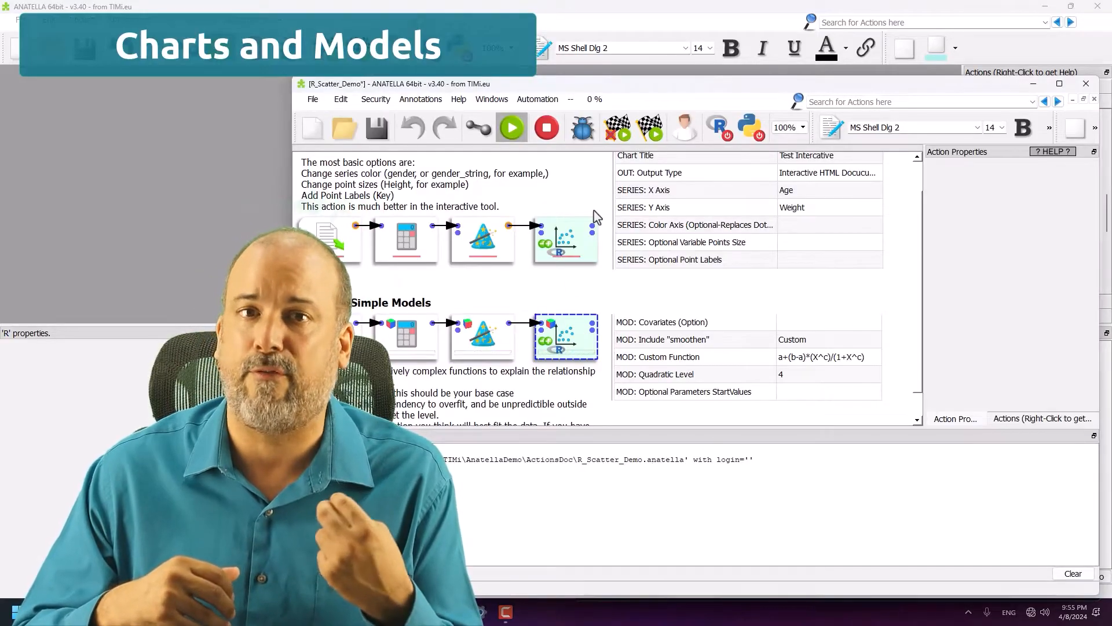
# Step: Run the R_Scatter_Demo Scatter action with MOD: Custom Function to produce the fitted plot
pyautogui.click(511, 127)
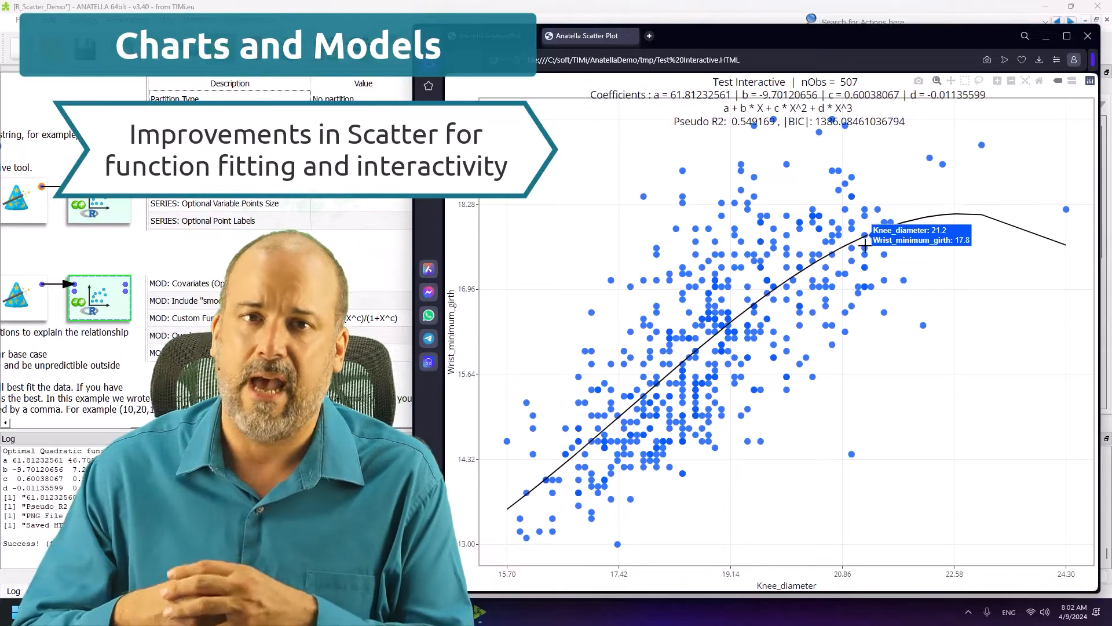
pyautogui.moveTo(624, 440)
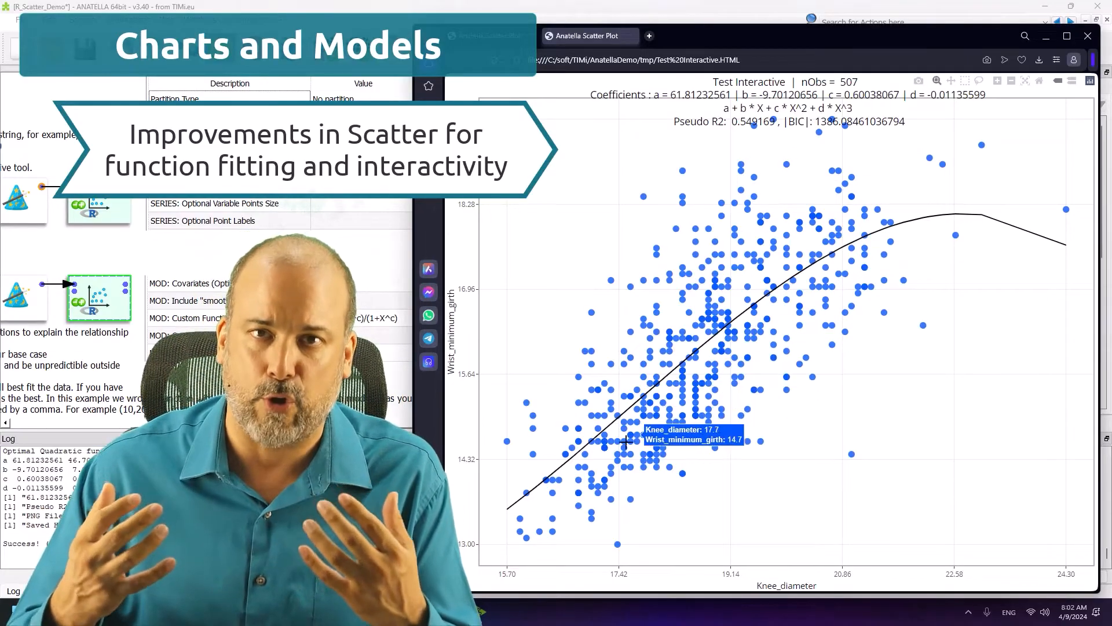
pyautogui.moveTo(698, 369)
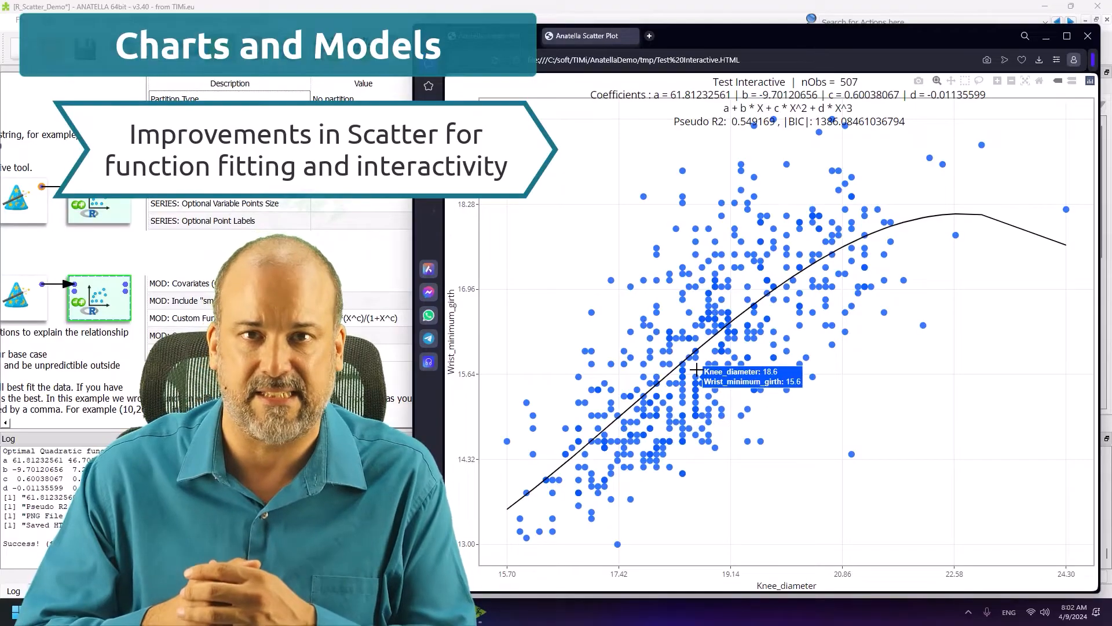